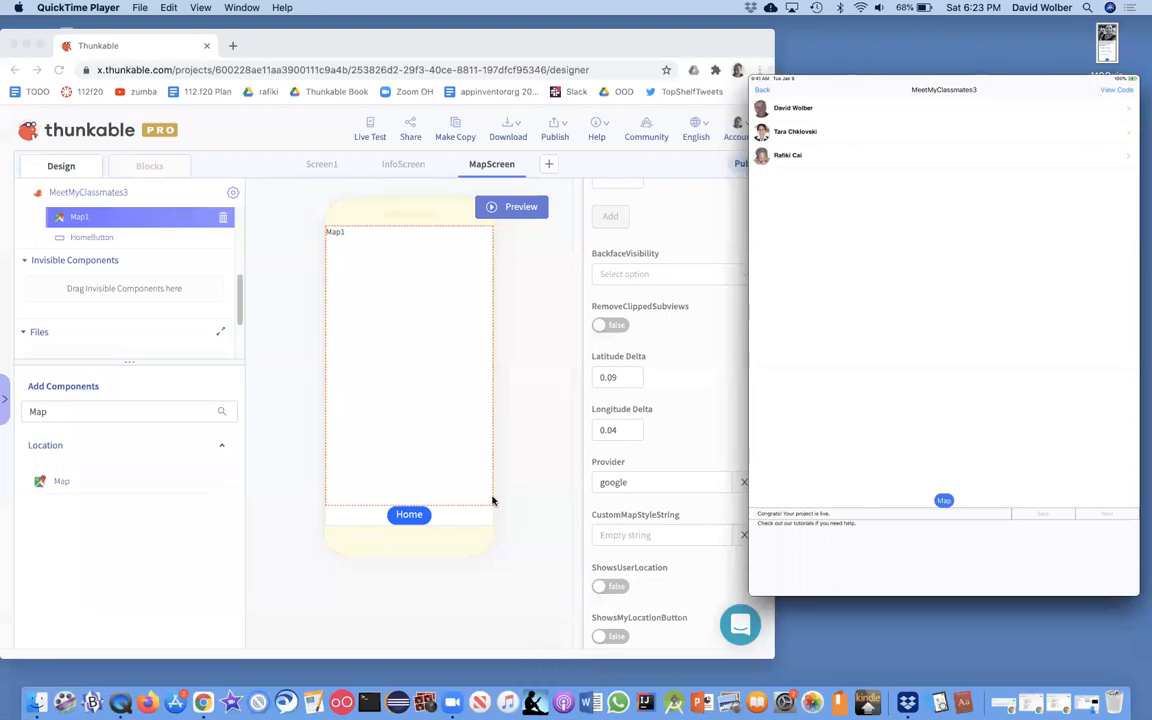
pyautogui.moveTo(467, 451)
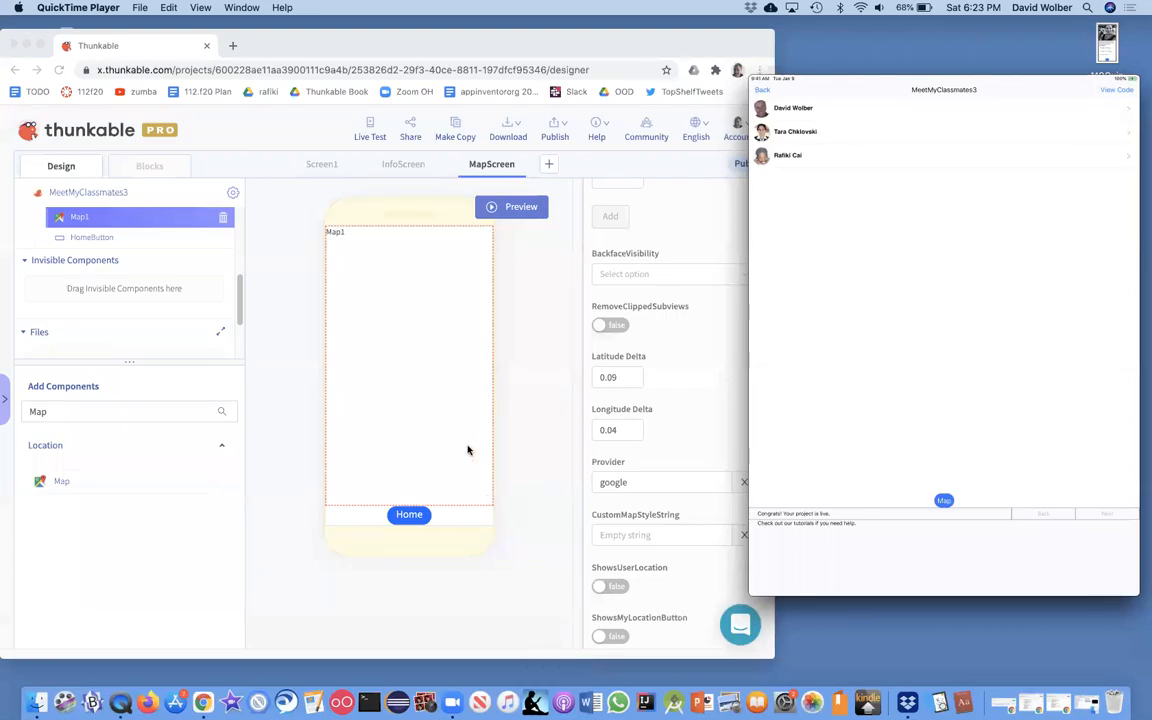
pyautogui.moveTo(822, 195)
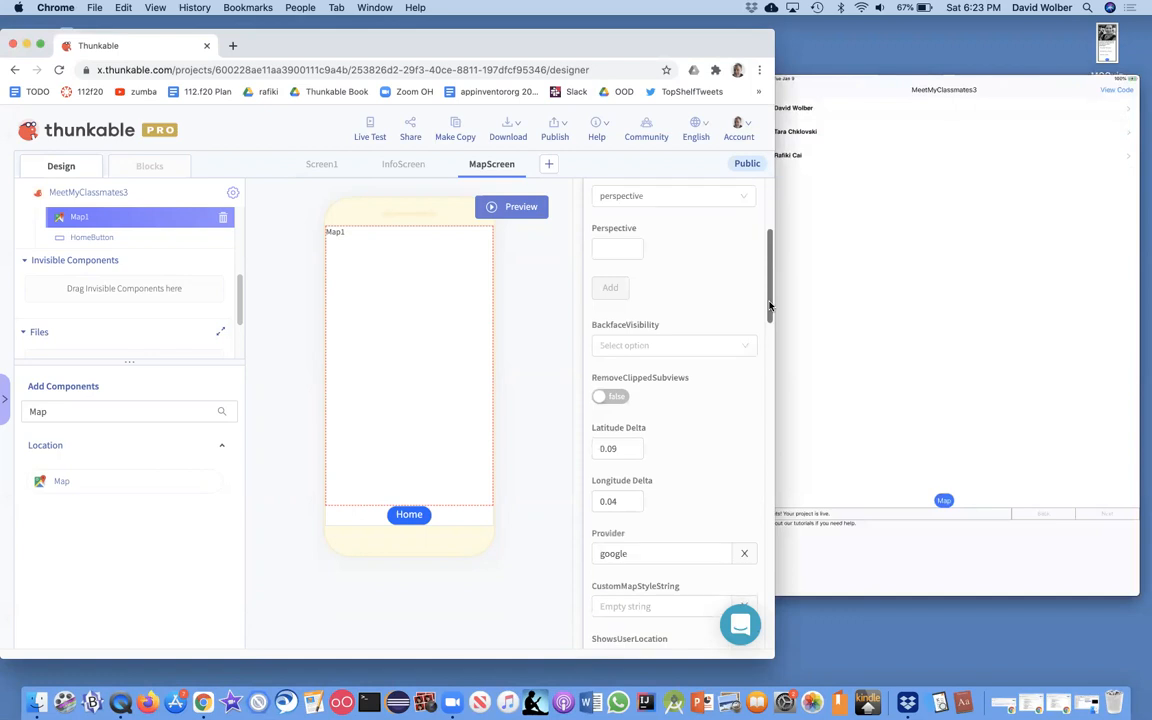
# Scroll to the map's Provider property and delete the 'google' value.
pyautogui.scroll(-3)
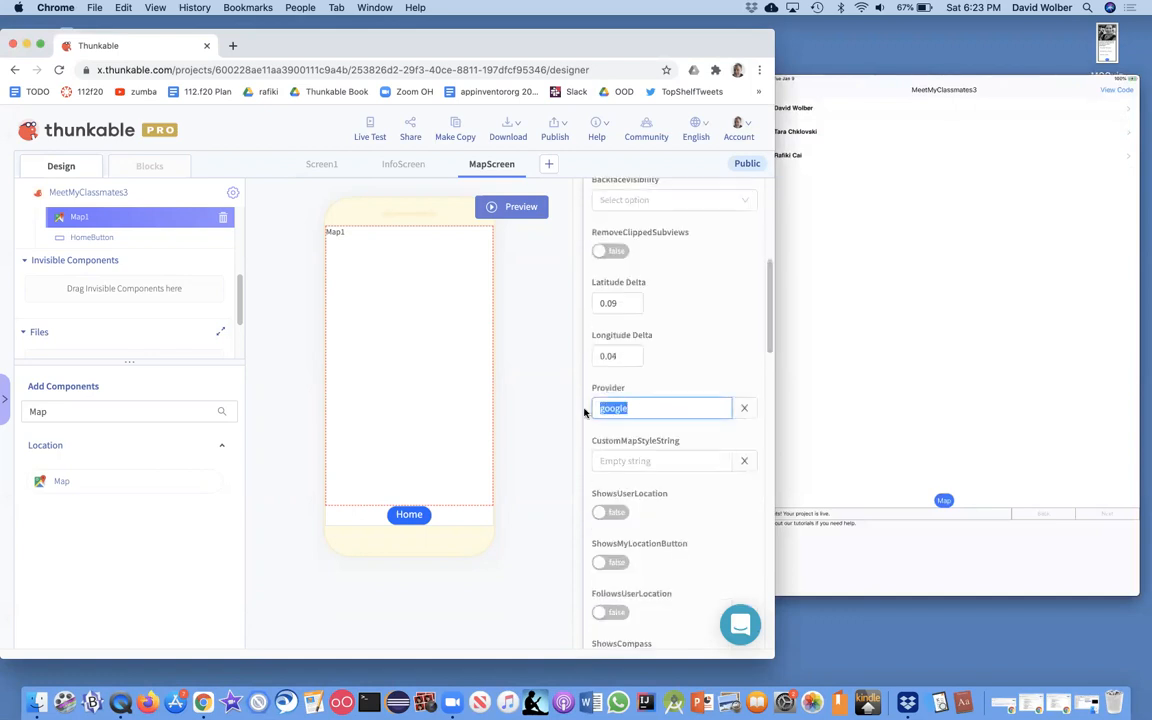
pyautogui.click(744, 408)
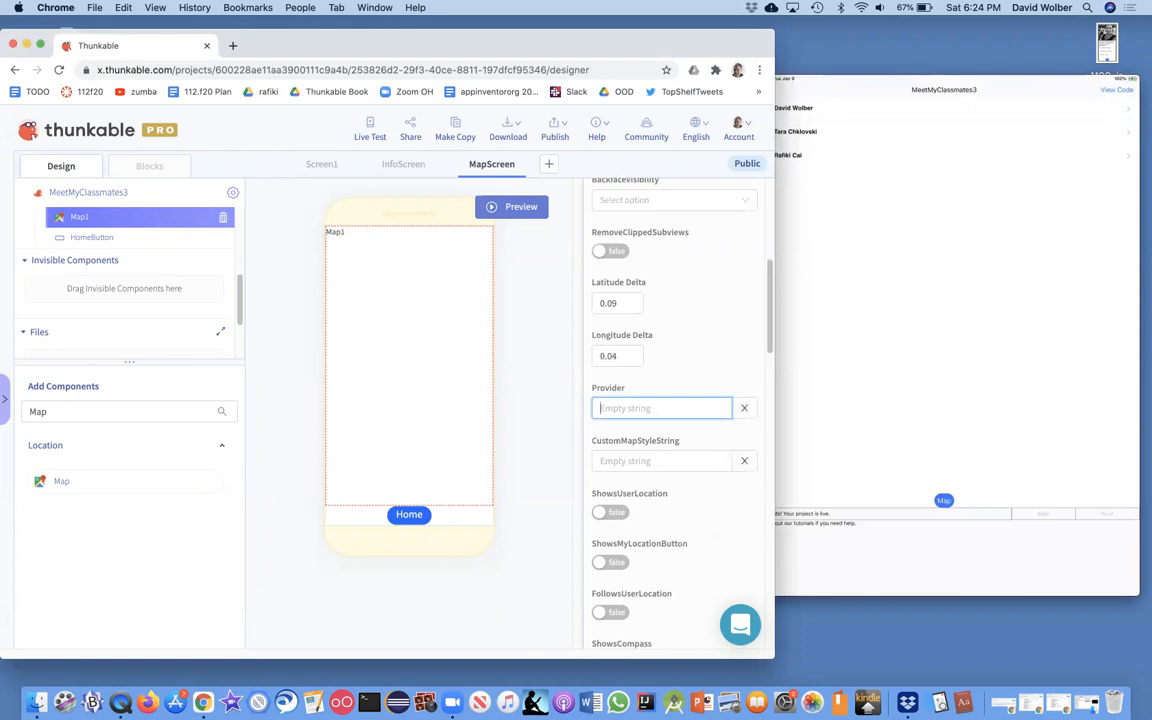
pyautogui.moveTo(754, 246)
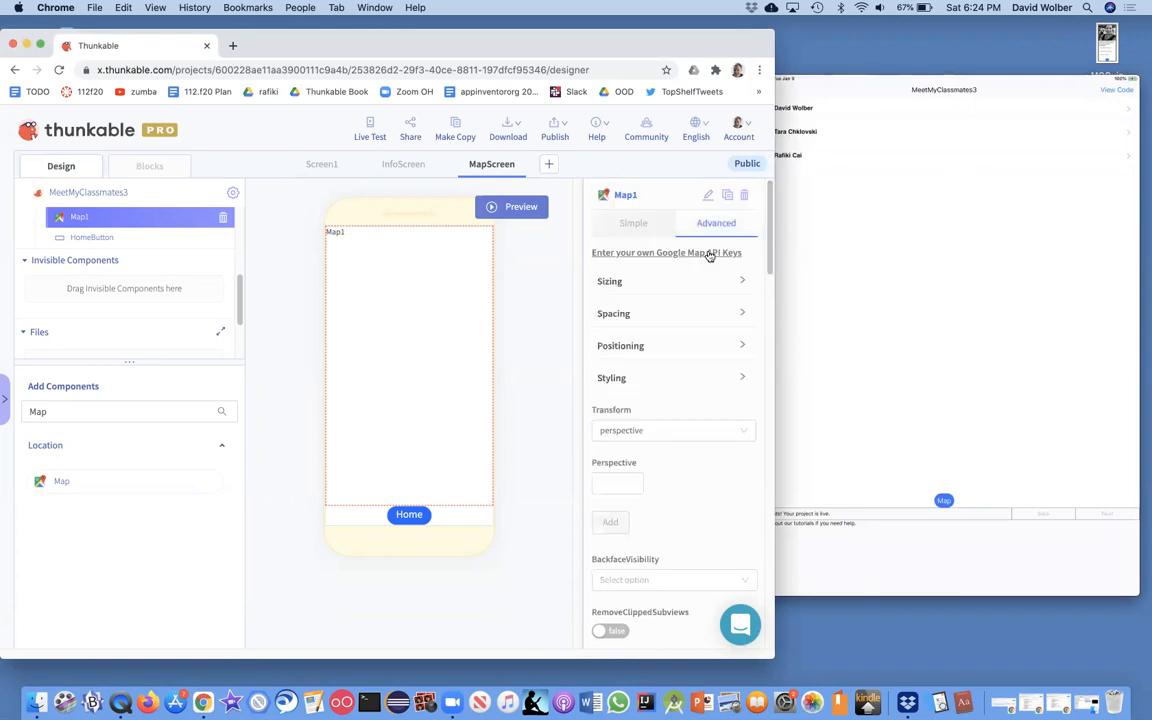
# Show Map1's Simple settings: latitude 37.78, longitude -122.4, zoom 0.
pyautogui.click(633, 223)
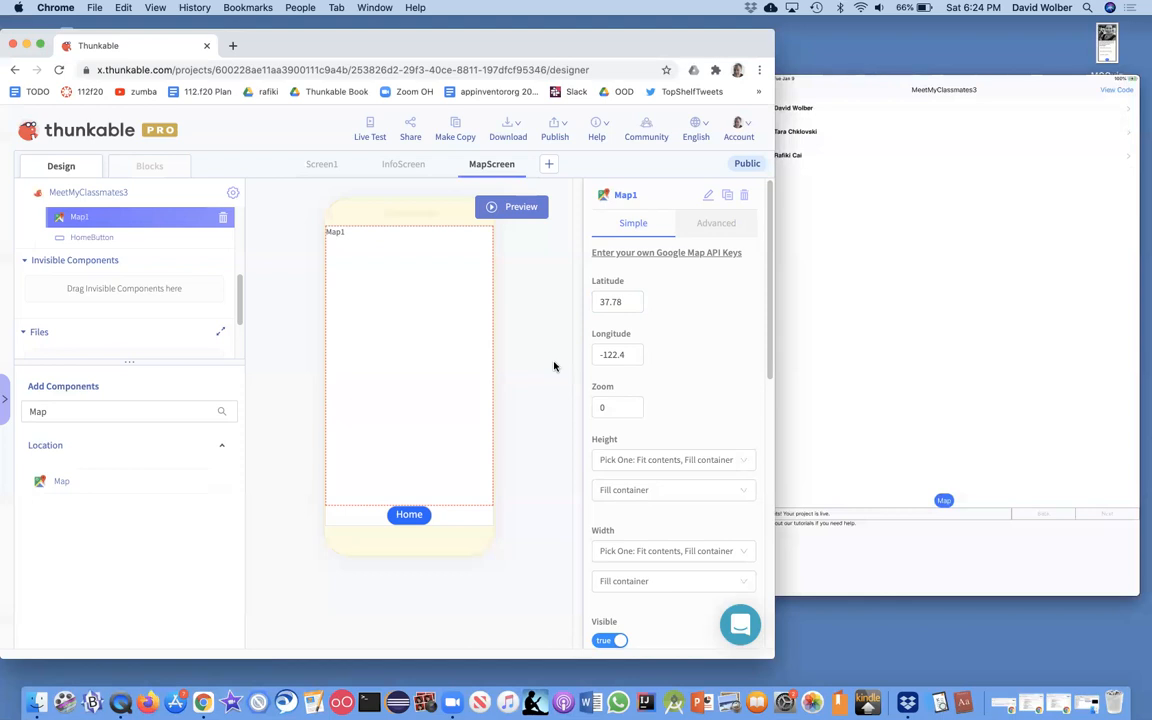
pyautogui.moveTo(517, 442)
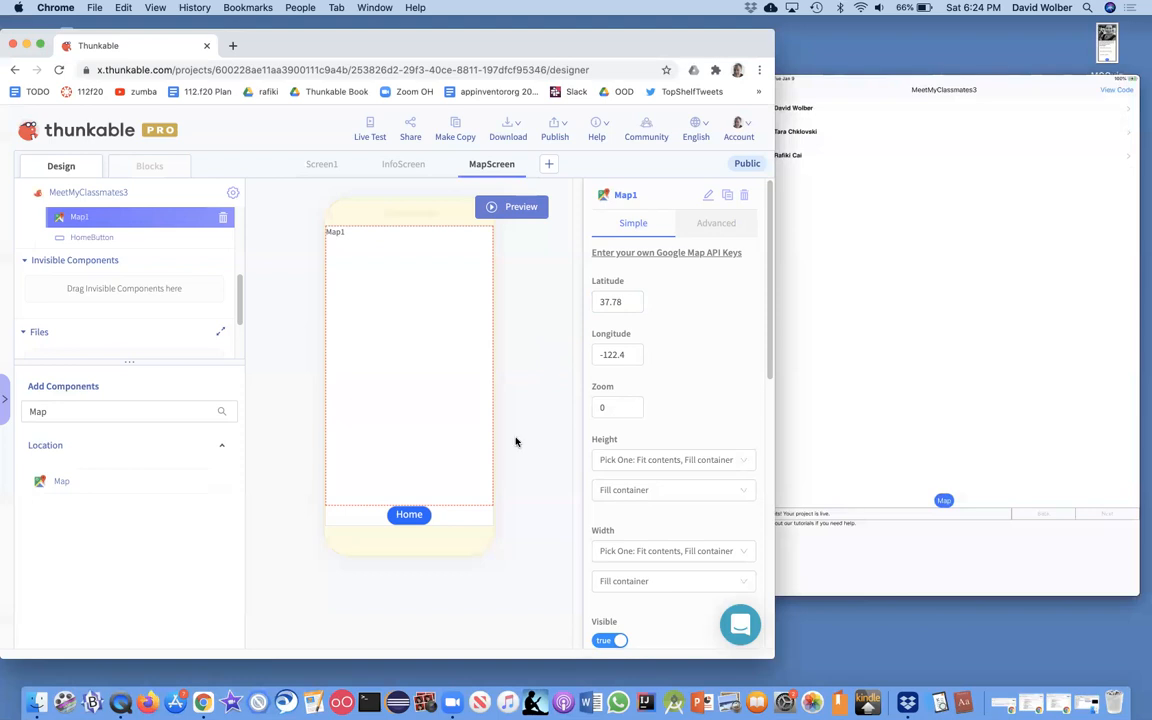
pyautogui.click(94, 7)
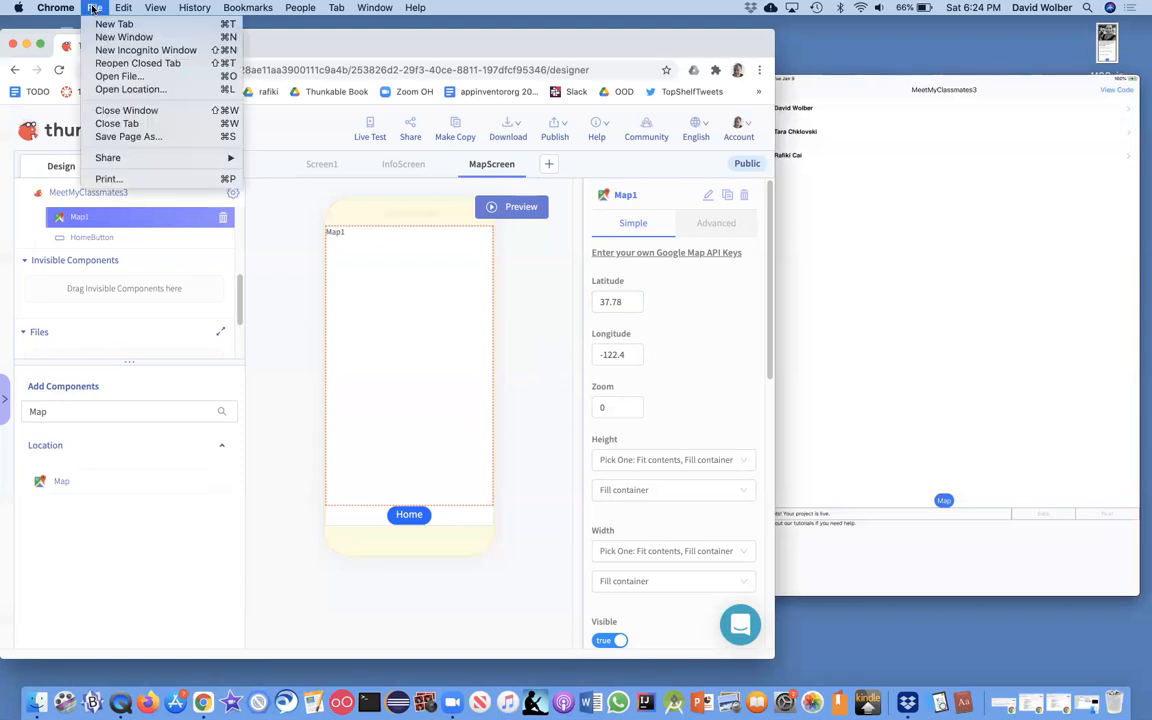
# Open maps.google.com in a new tab and search for Kansas.
pyautogui.click(114, 24)
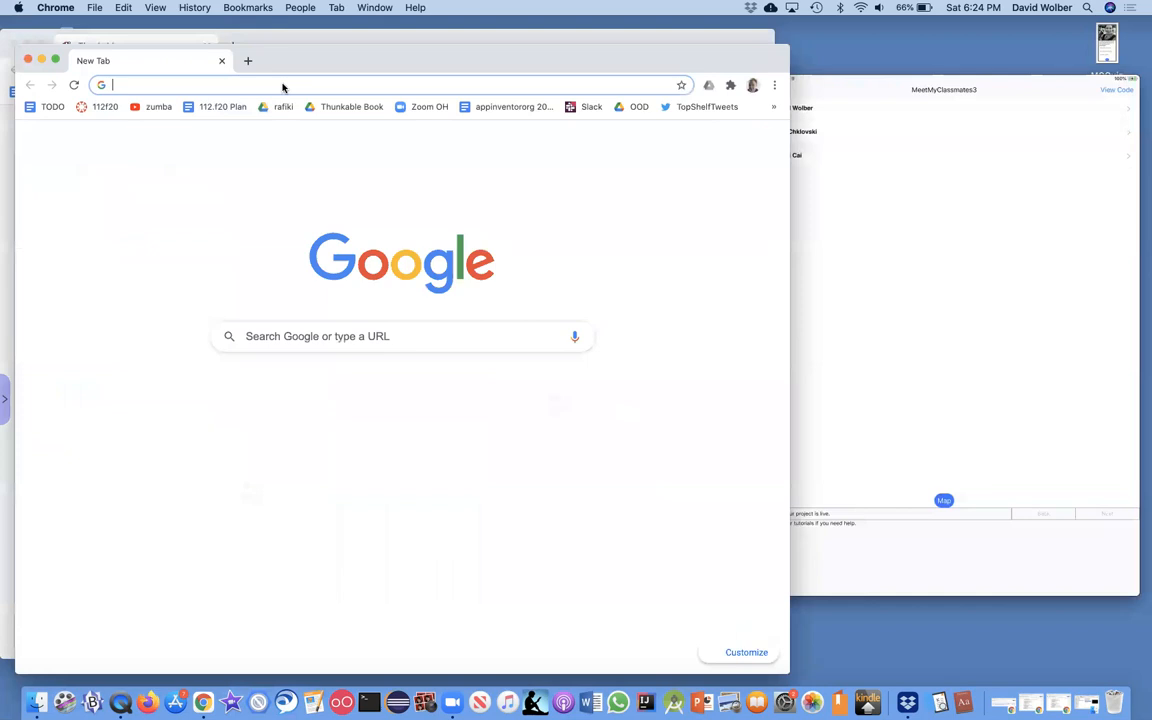
pyautogui.write('maps.google.com')
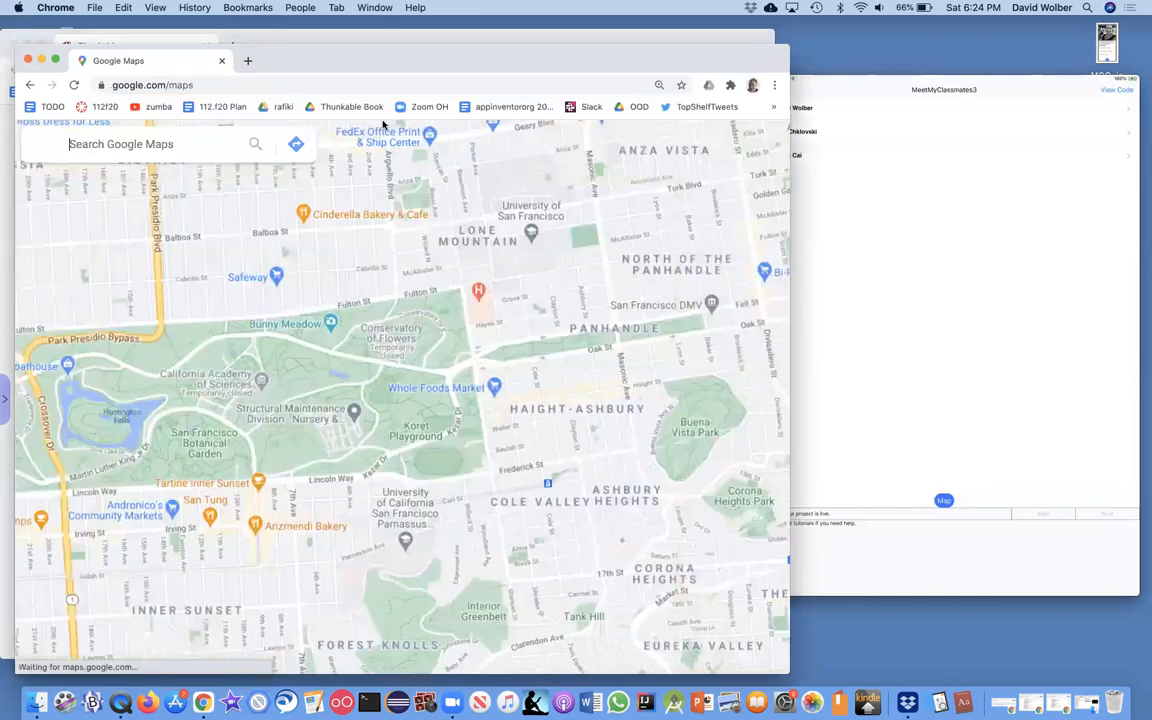
pyautogui.click(150, 144)
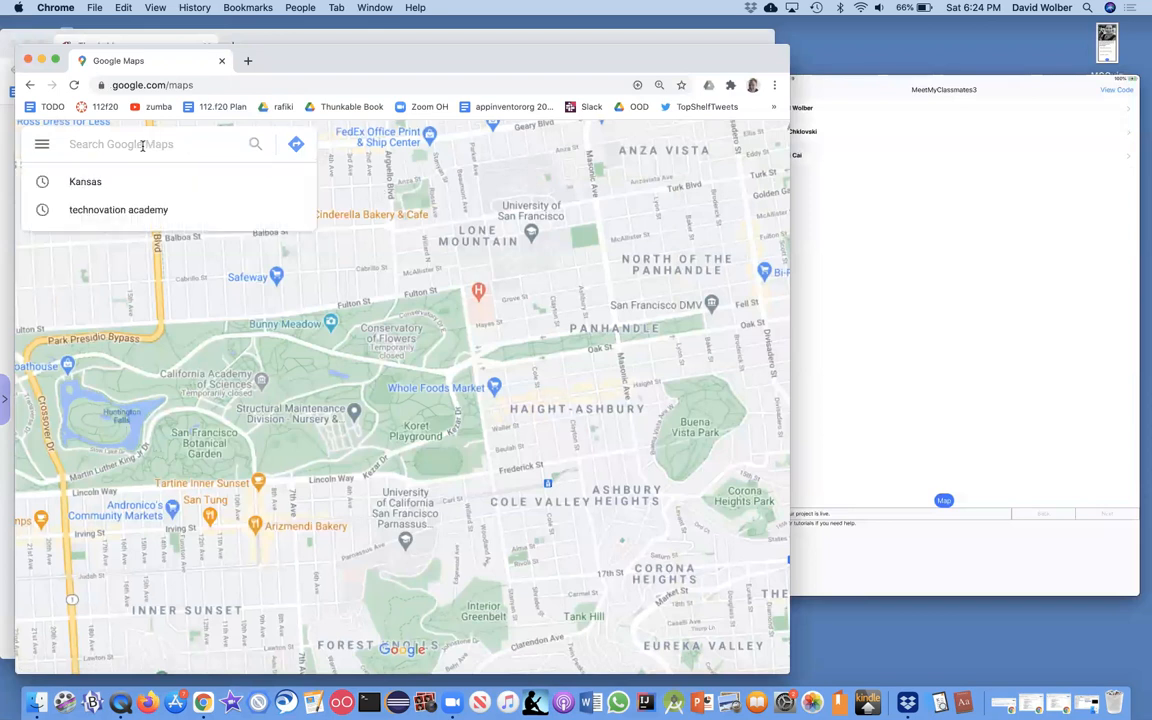
pyautogui.write('kana')
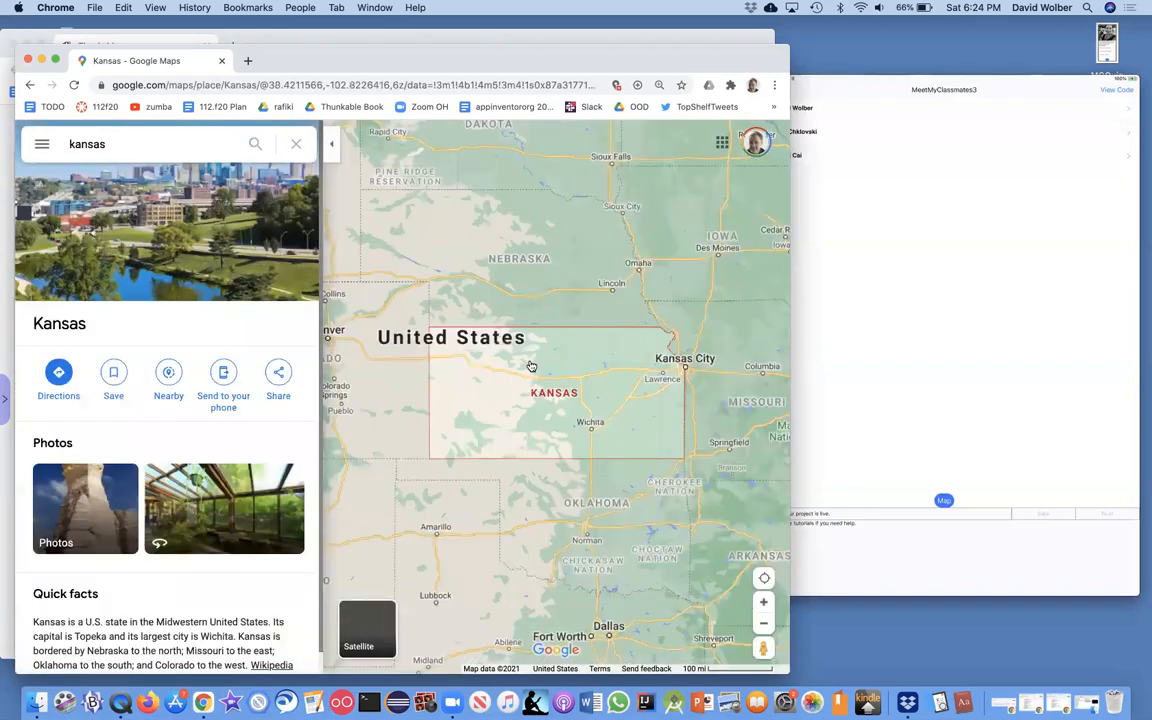
# Read coordinates of spots in Kansas, noting western Kansas at 38.73893, -100.52650.
pyautogui.rightClick(531, 366)
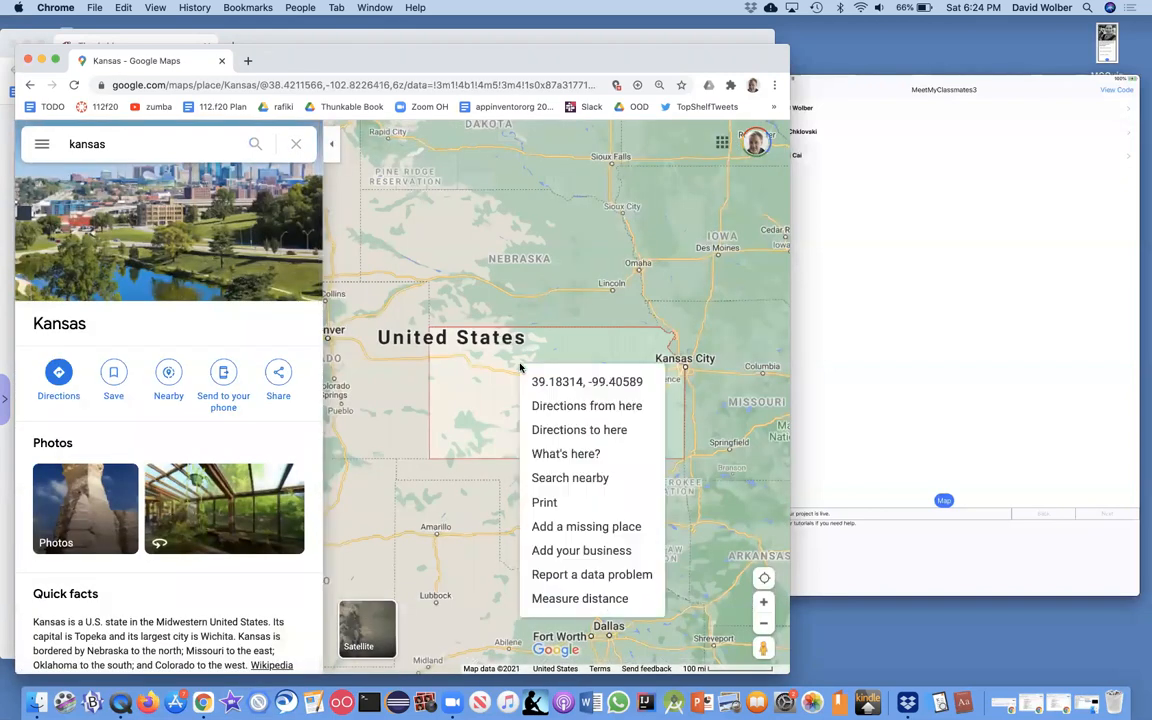
pyautogui.click(587, 381)
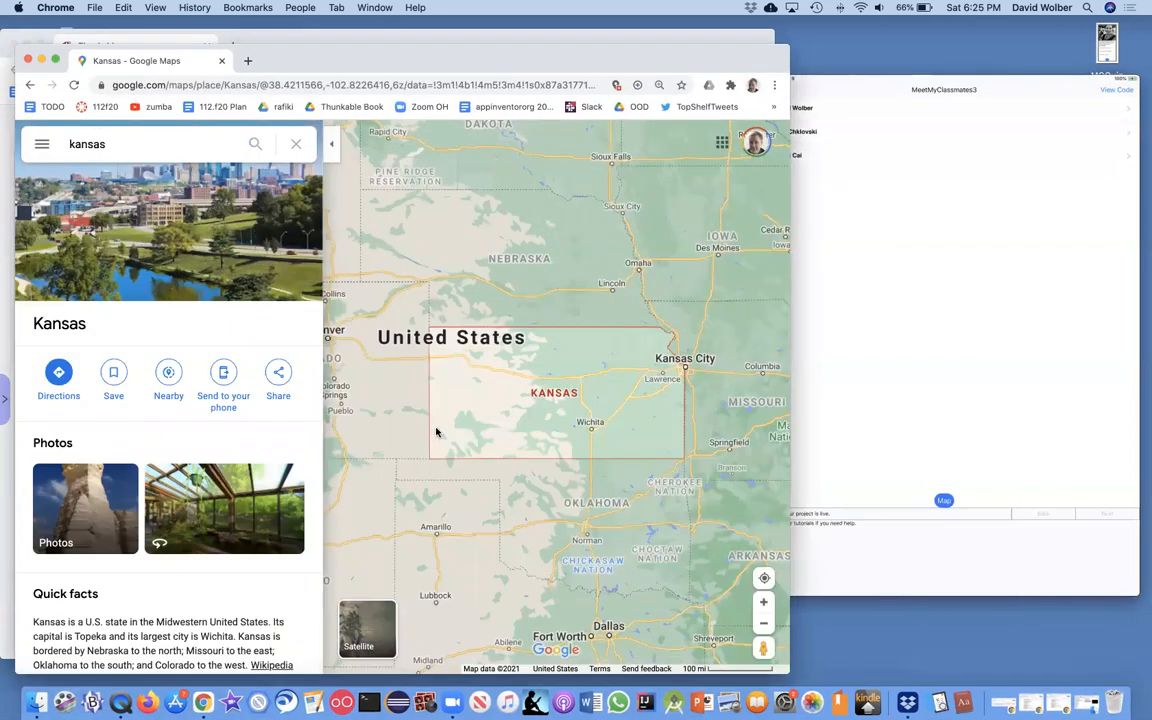
pyautogui.rightClick(489, 400)
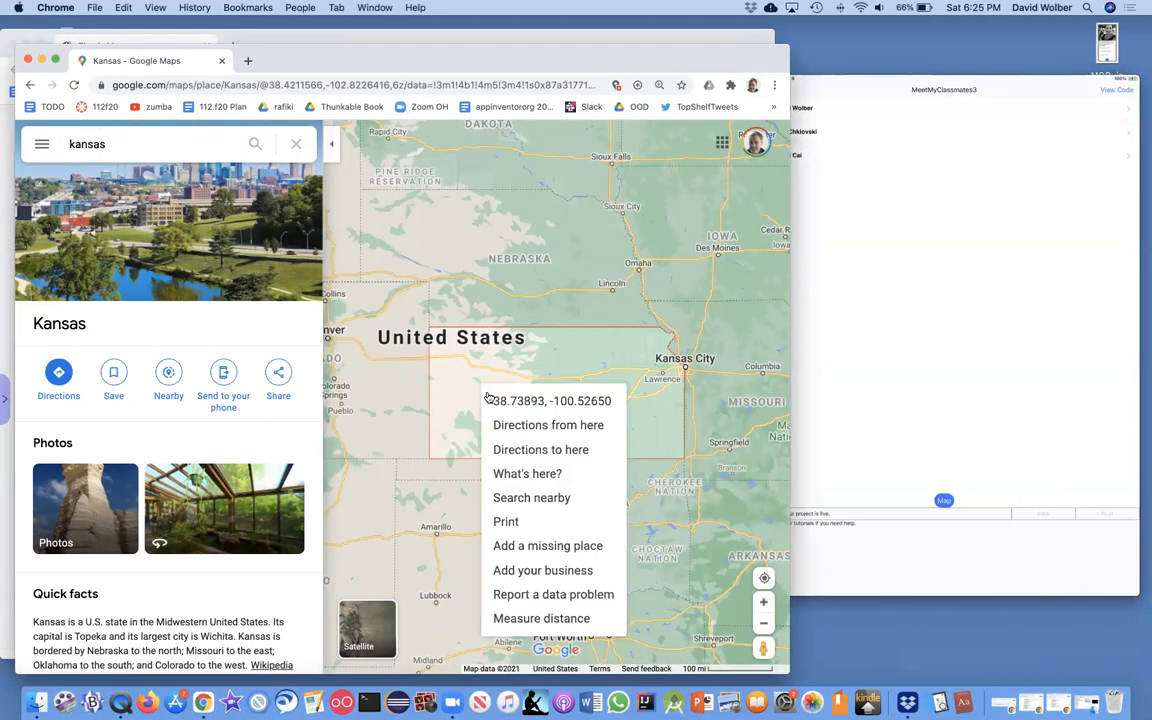
pyautogui.click(550, 400)
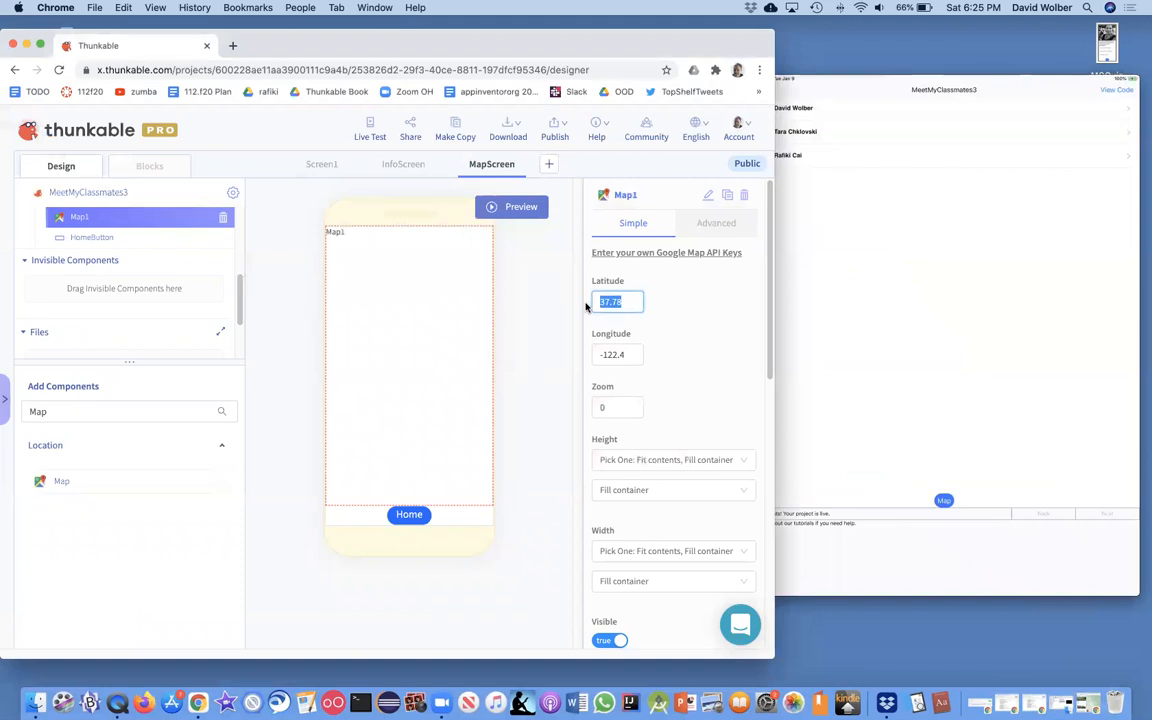
# Set Map1's latitude to 38.73892 and start replacing longitude with -100.5265.
pyautogui.write('13086279')
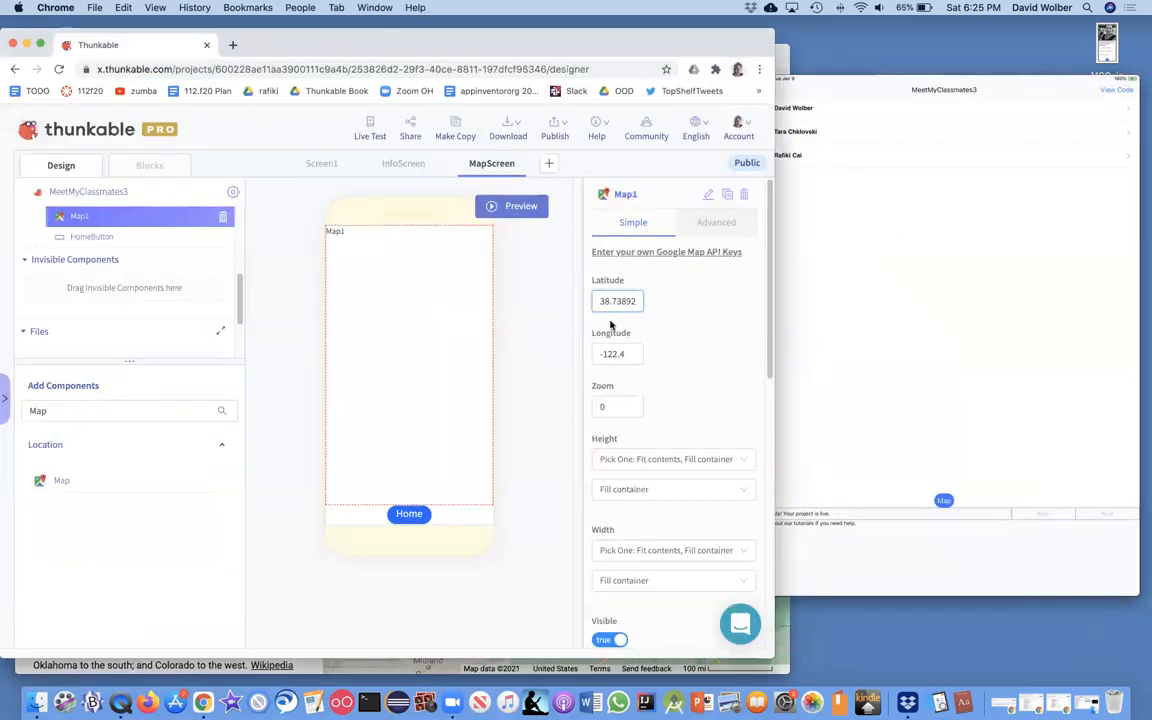
pyautogui.tripleClick(617, 353)
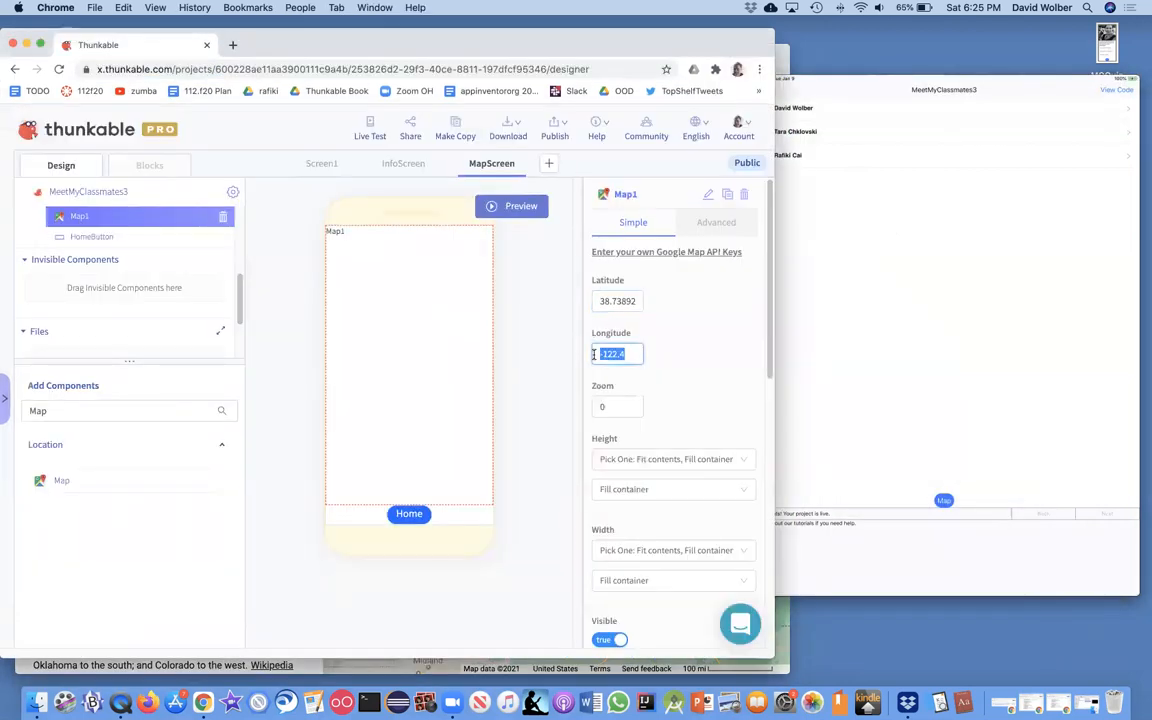
pyautogui.write('1068080')
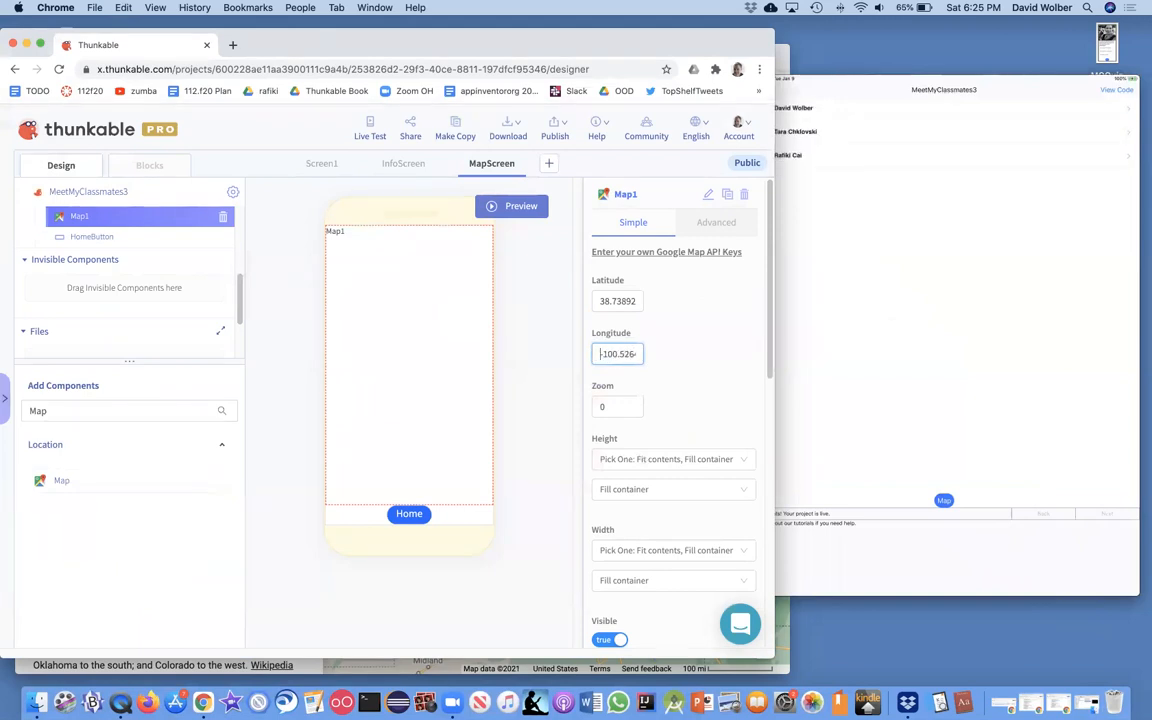
pyautogui.moveTo(638, 378)
pyautogui.write('-9')
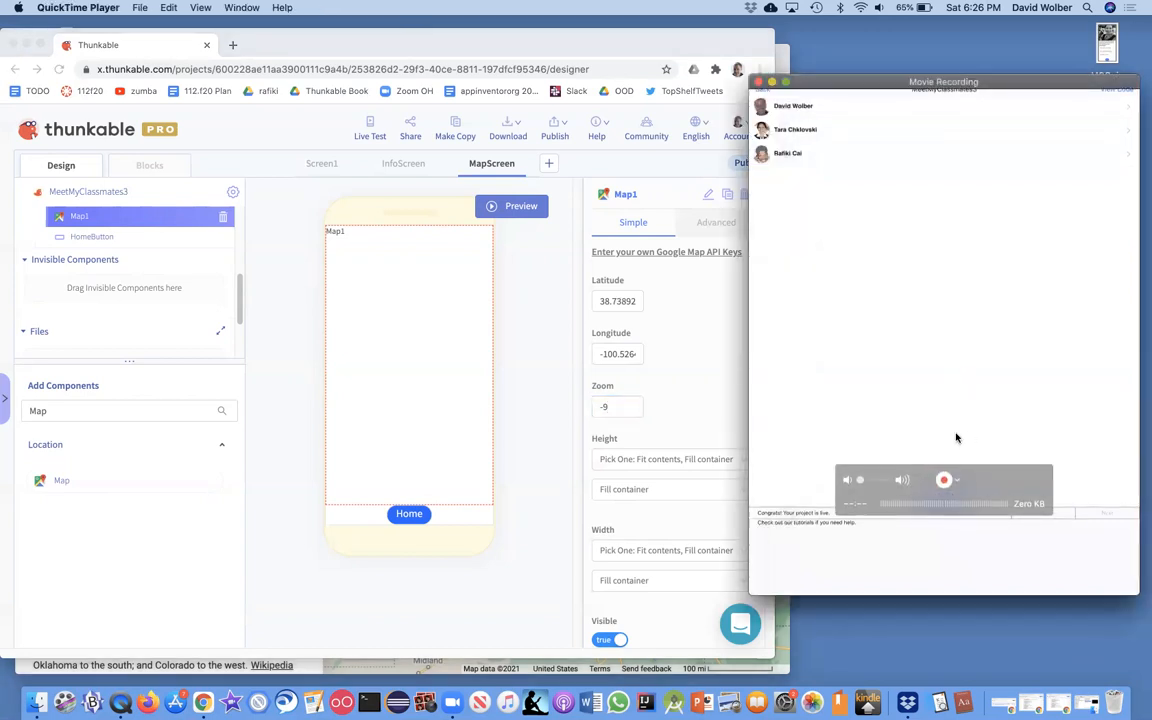
pyautogui.click(943, 479)
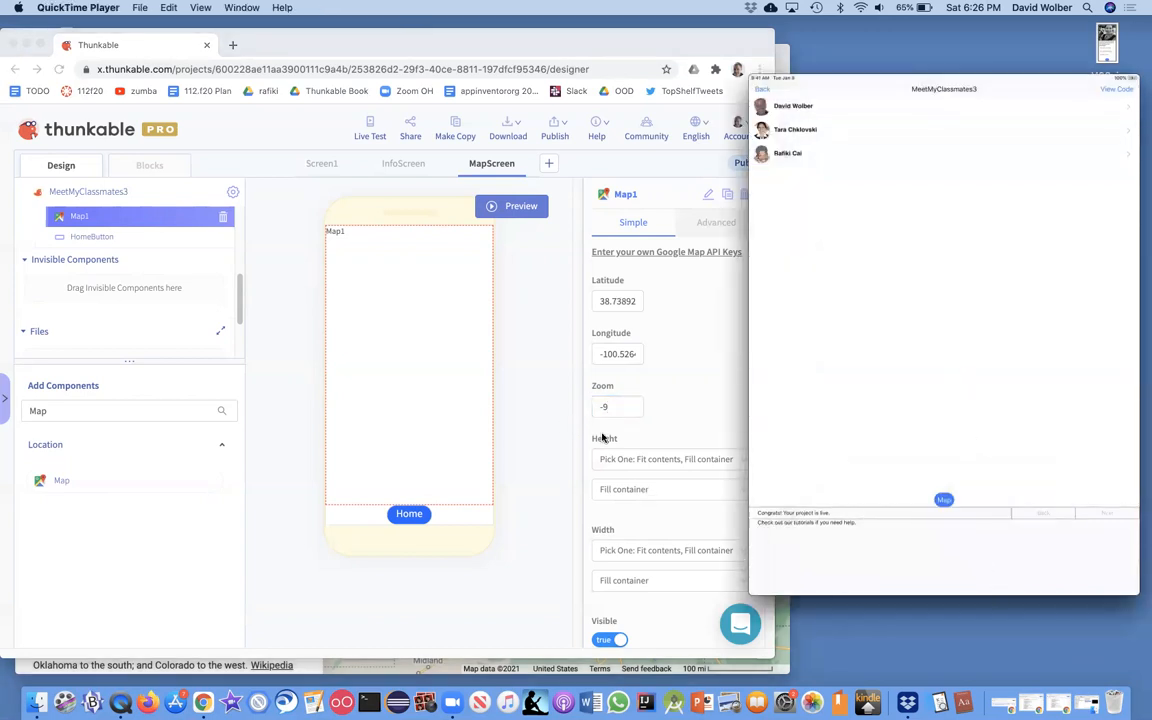
pyautogui.moveTo(590, 356)
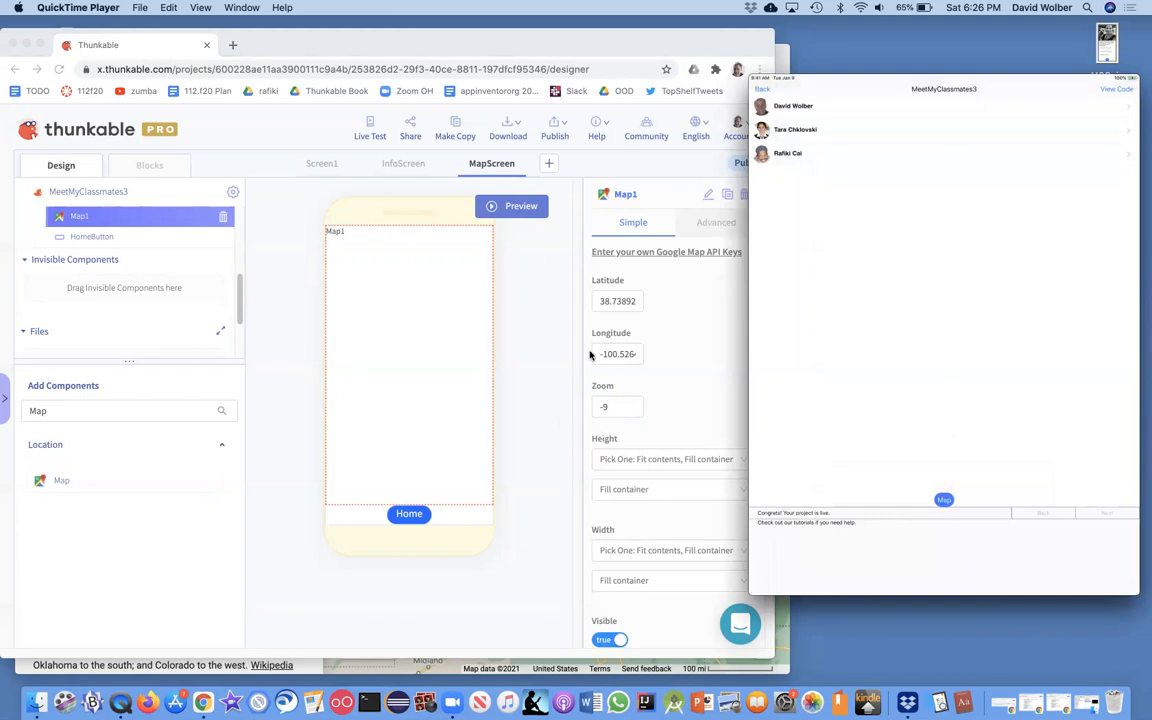